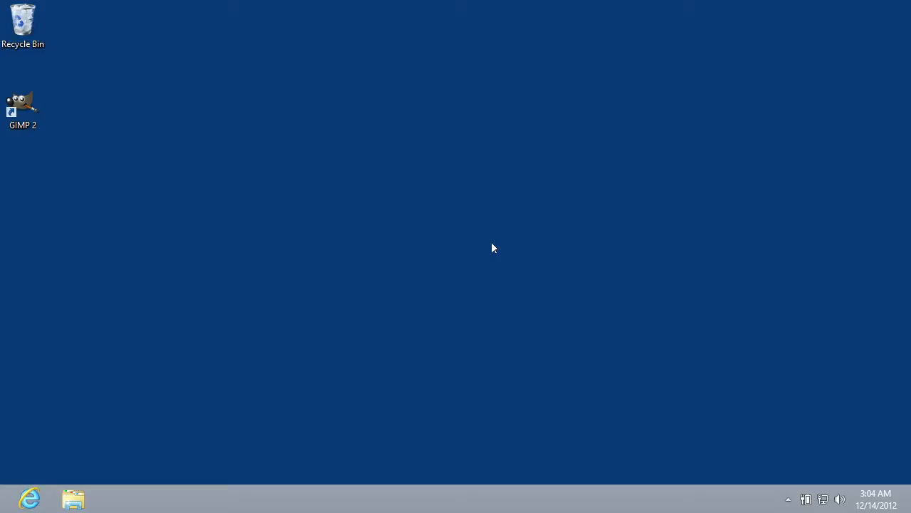
- Launch GIMP from the GIMP 2 desktop shortcut
double_click(23, 103)
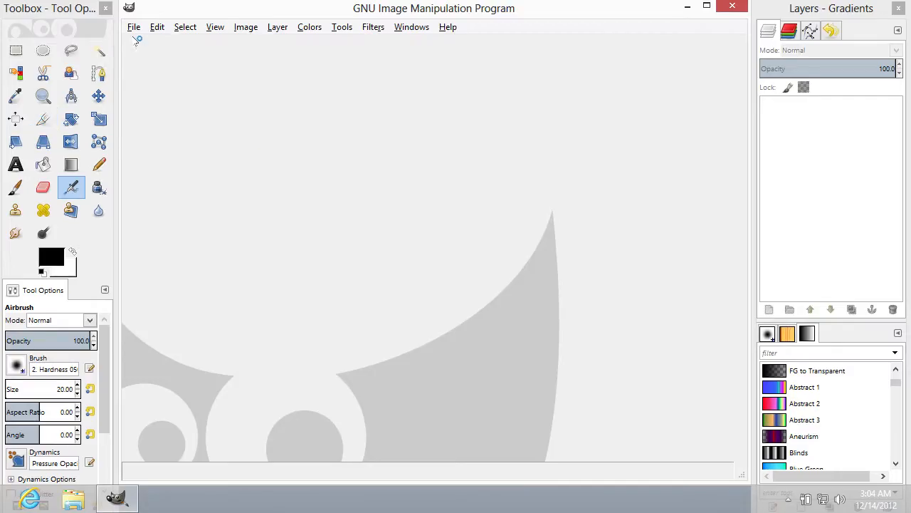
- Create a new blank 640x400 pixel image via File > New
click(134, 26)
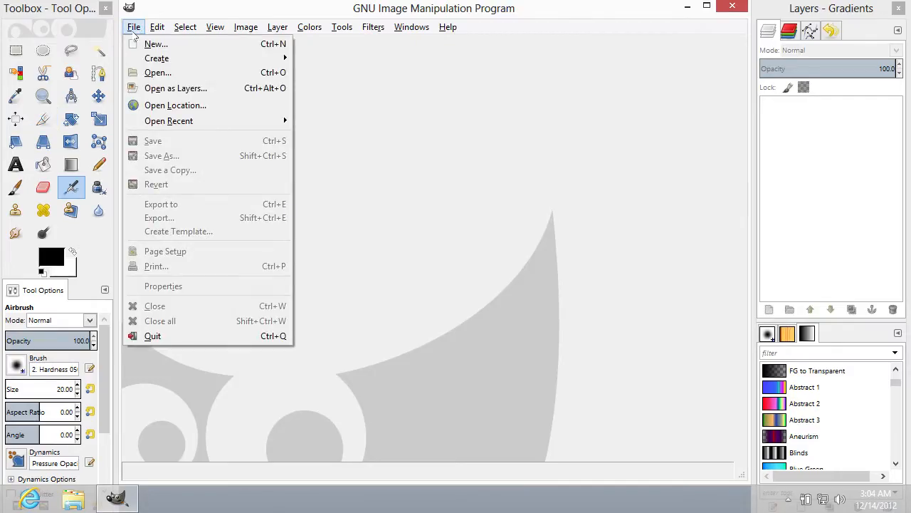
mouse_move(156, 43)
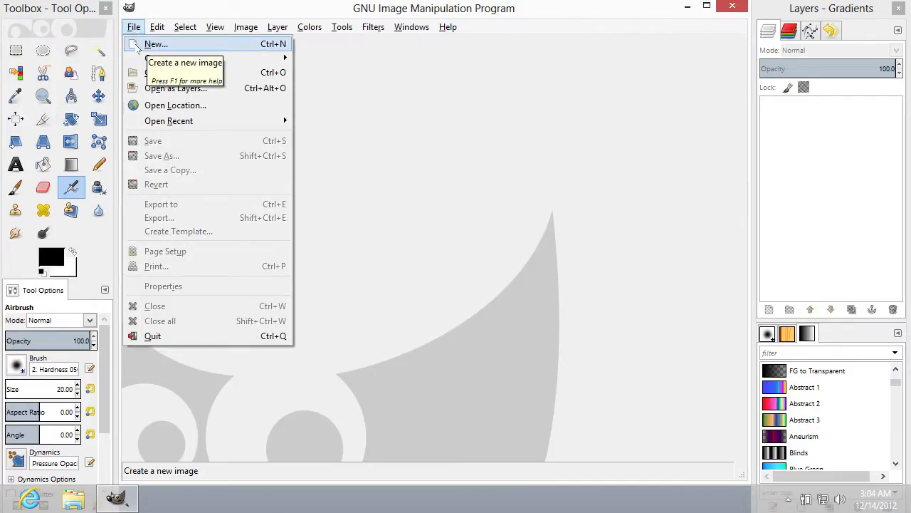
click(156, 42)
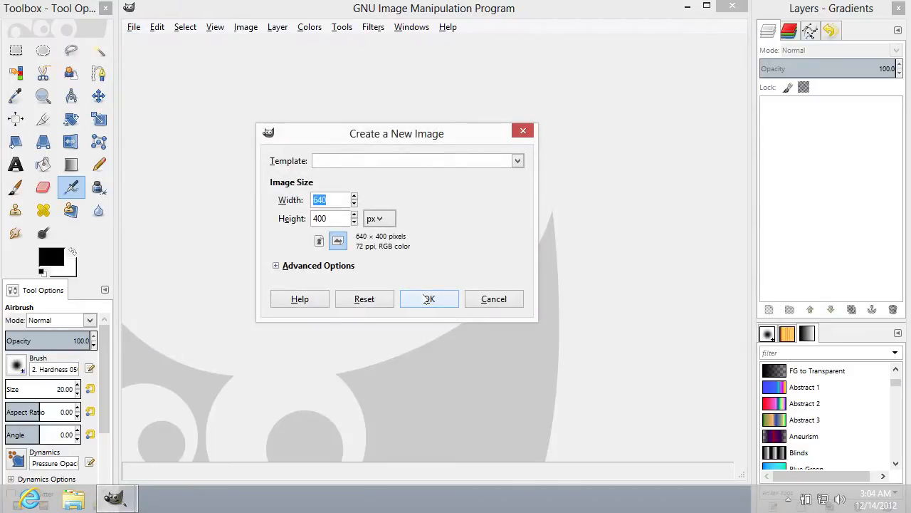
click(428, 299)
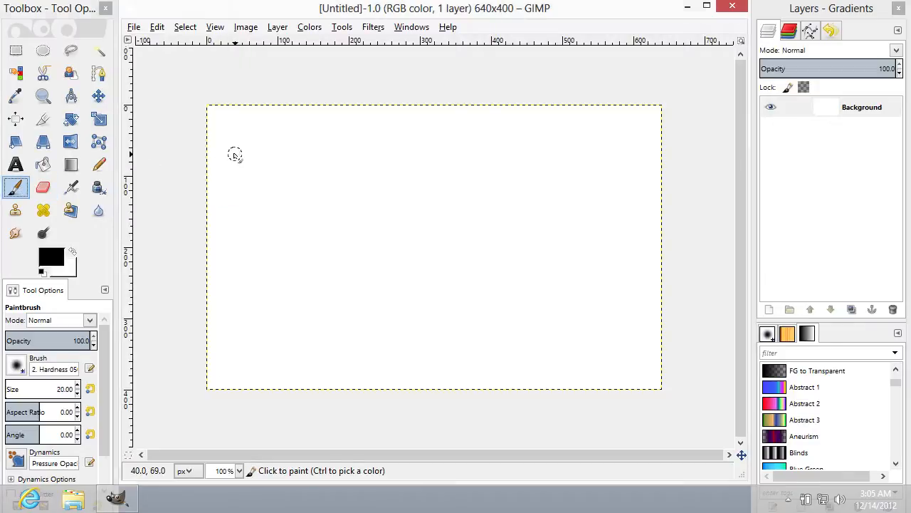
- Paint a black stroke near the canvas top left and set the foreground colour to blue
drag(231, 153, 328, 157)
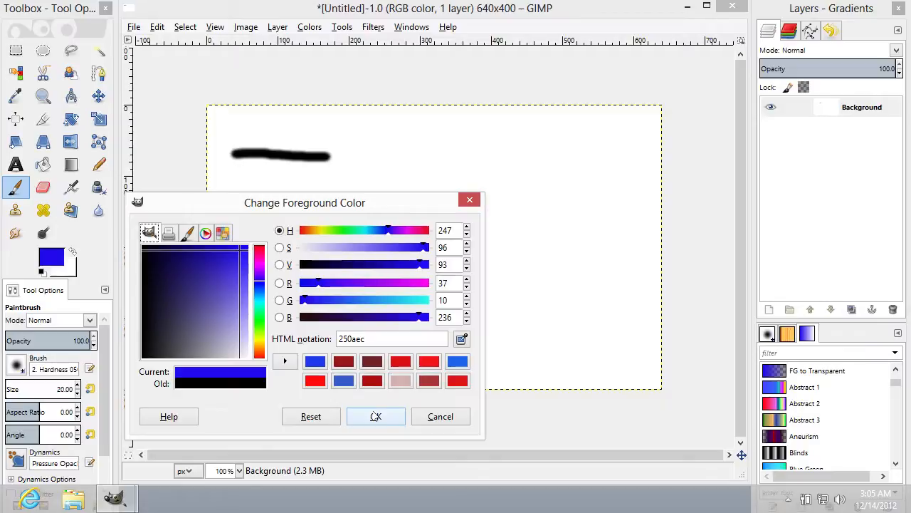
click(376, 416)
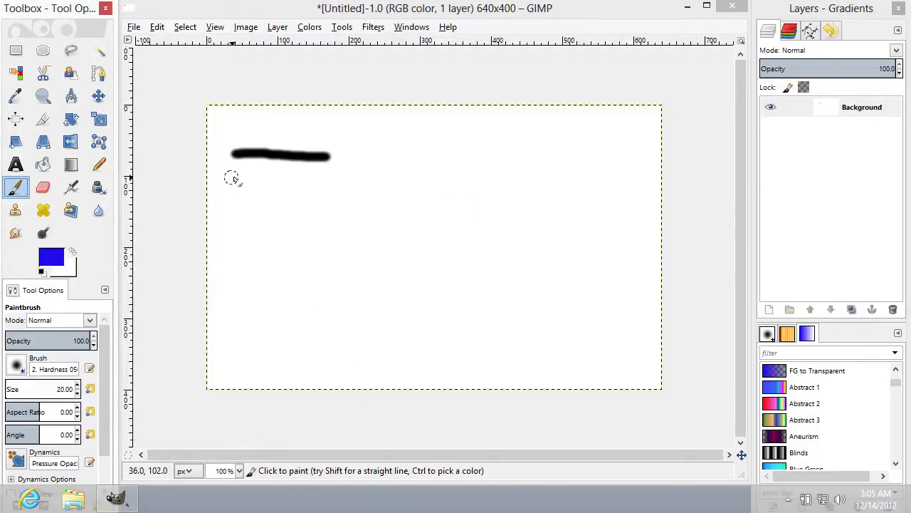
- Paint a thin blue stroke under the black one, then a thicker blue stroke below it
drag(233, 180, 331, 180)
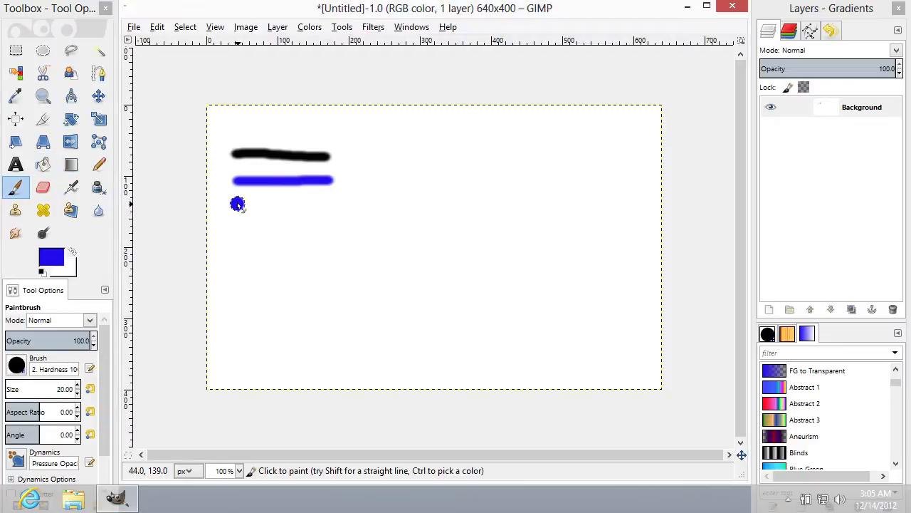
drag(239, 206, 349, 208)
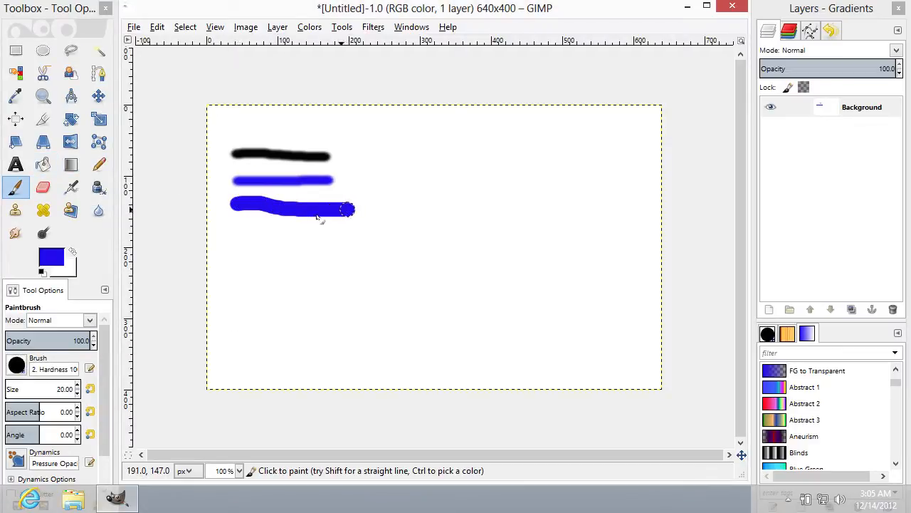